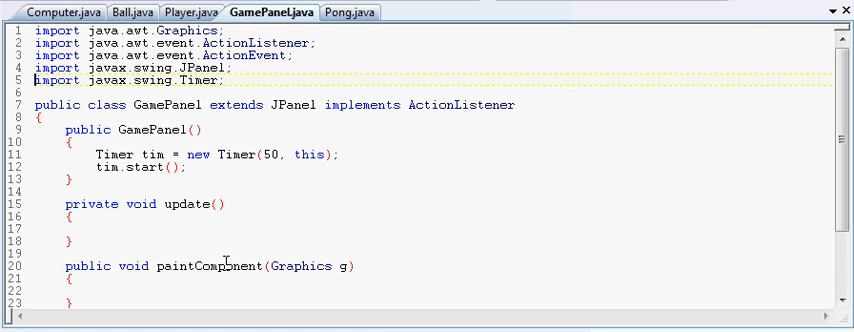
# Scroll through GamePanel.java to review its constructor and empty methods
pyautogui.scroll(-3)
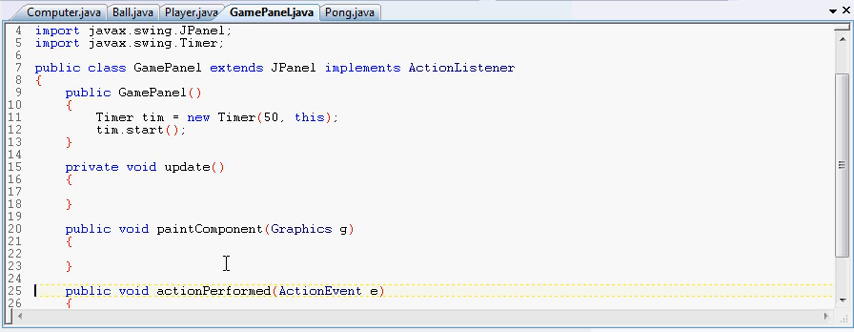
pyautogui.scroll(-3)
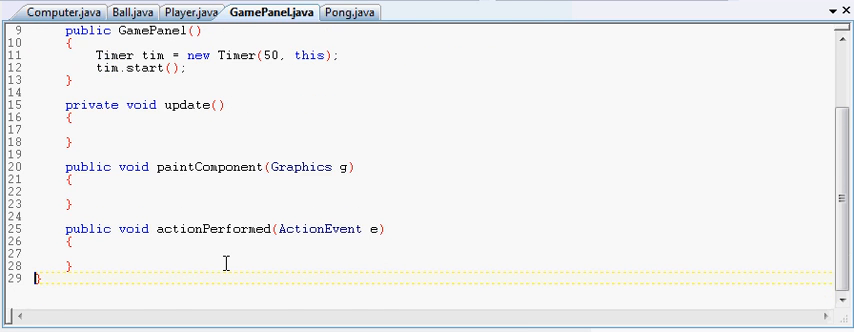
pyautogui.scroll(3)
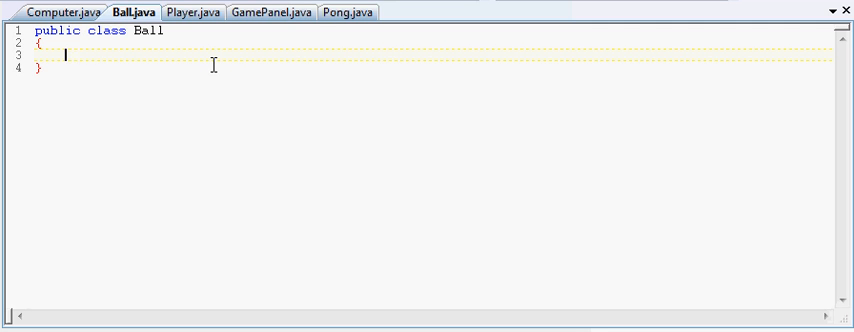
pyautogui.moveTo(344, 30)
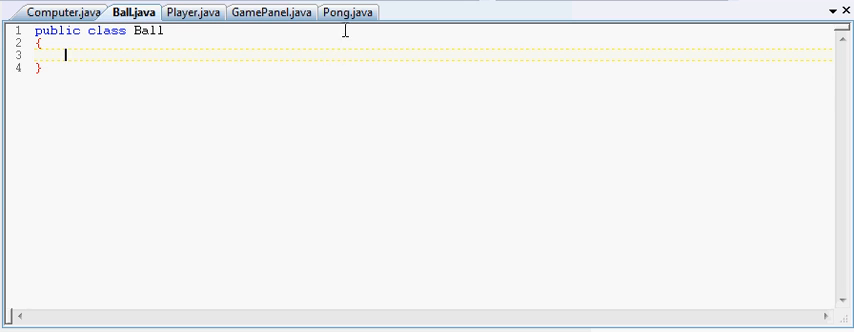
# Run the Pong project so its empty game window opens
pyautogui.click(348, 12)
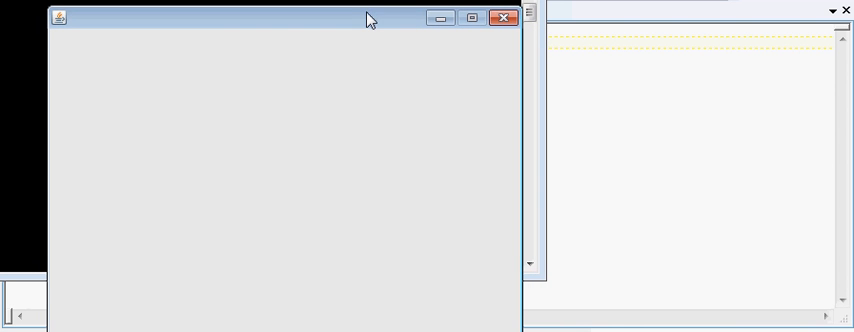
pyautogui.moveTo(204, 110)
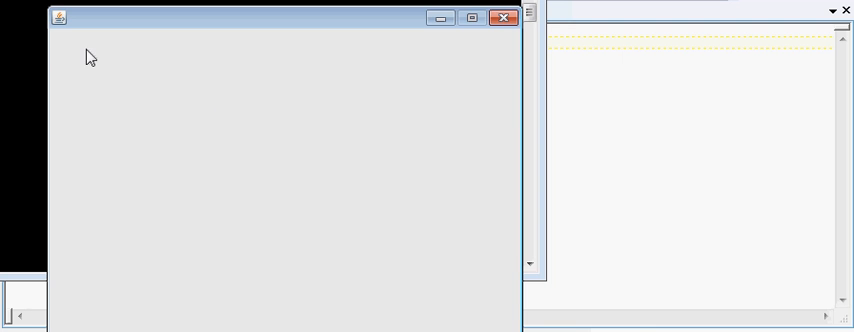
pyautogui.moveTo(56, 36)
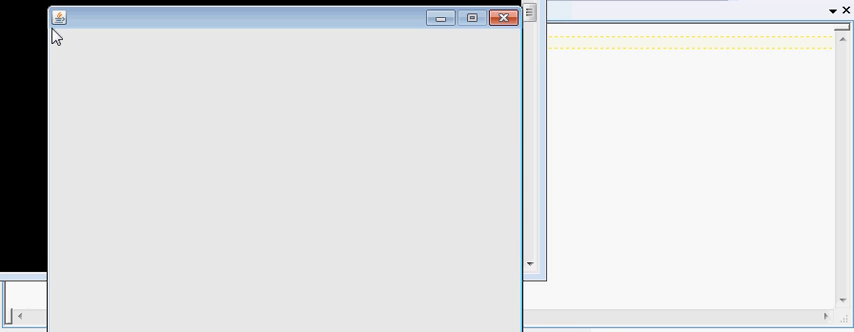
pyautogui.moveTo(280, 48)
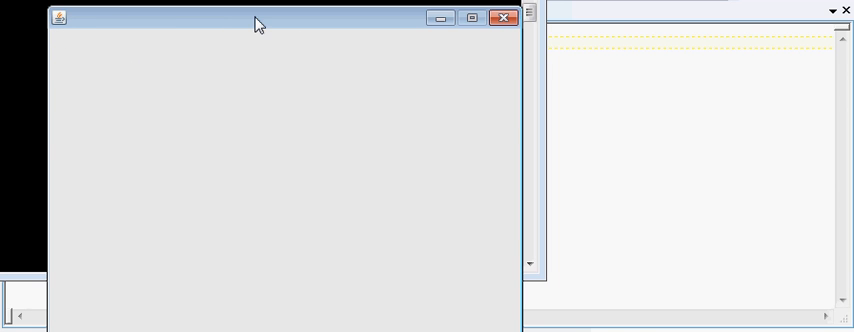
pyautogui.moveTo(240, 36)
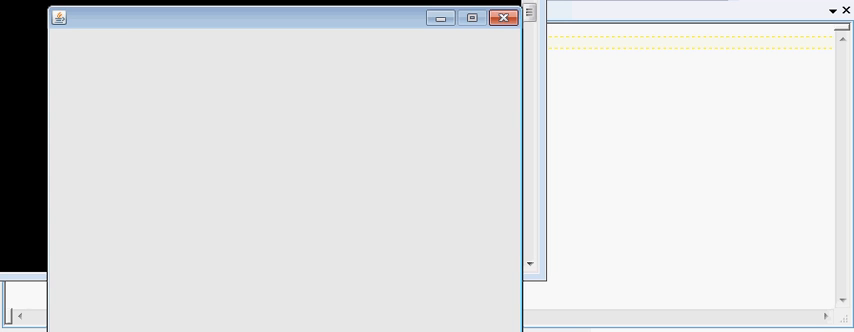
pyautogui.moveTo(172, 290)
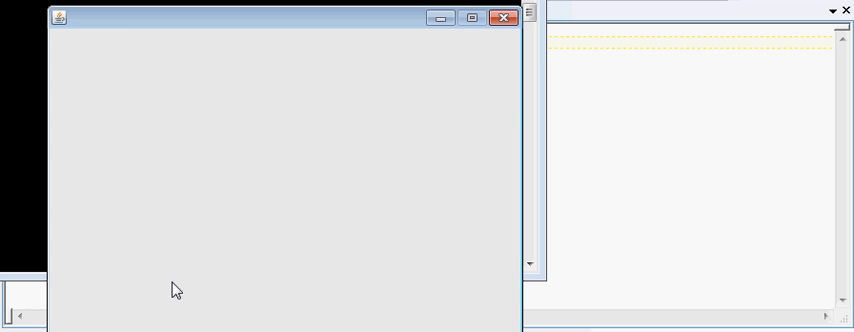
pyautogui.moveTo(212, 104)
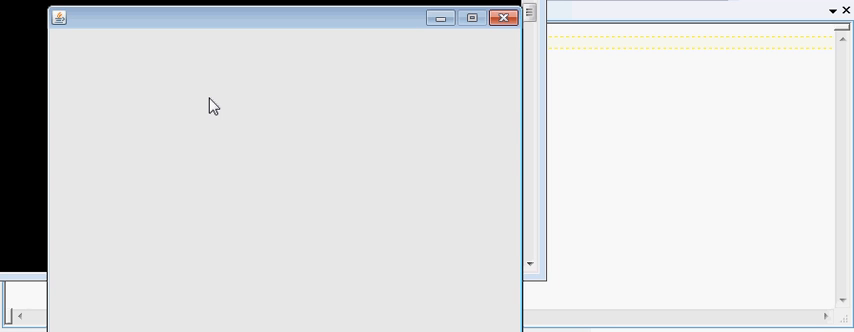
pyautogui.moveTo(352, 56)
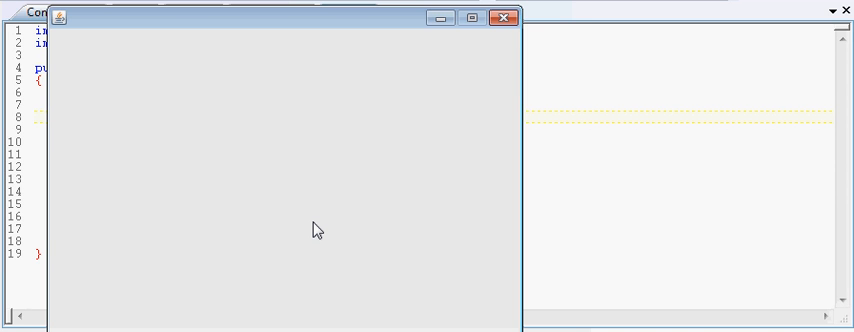
pyautogui.moveTo(192, 160)
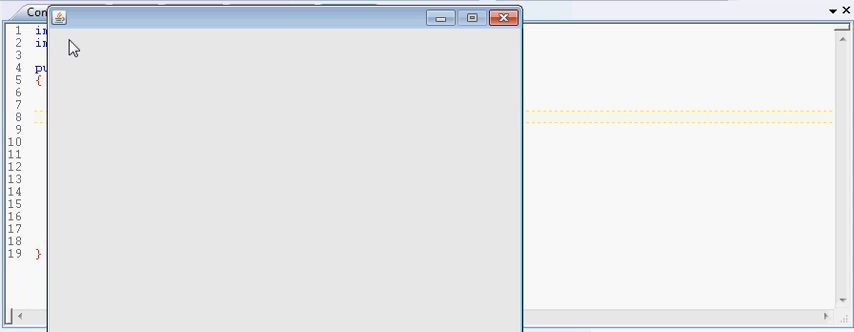
pyautogui.moveTo(60, 40)
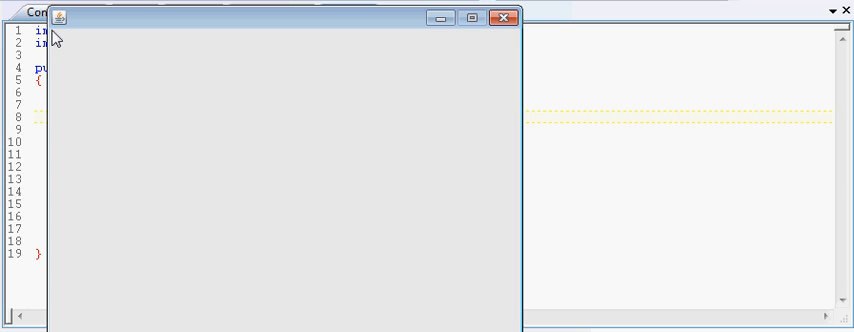
pyautogui.moveTo(148, 28)
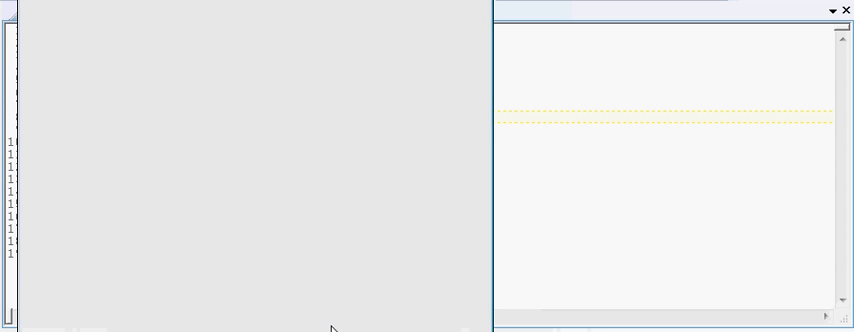
pyautogui.moveTo(464, 64)
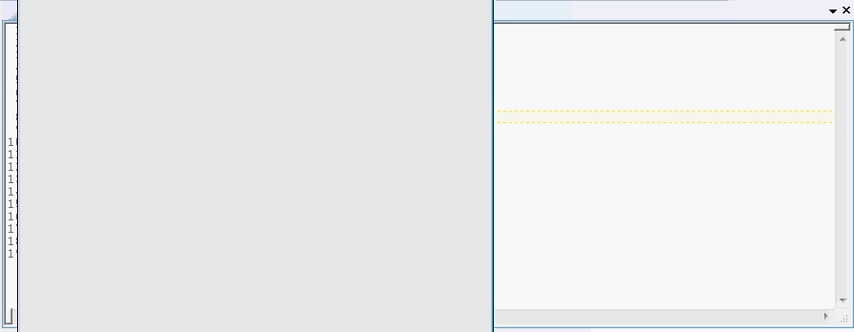
pyautogui.moveTo(420, 304)
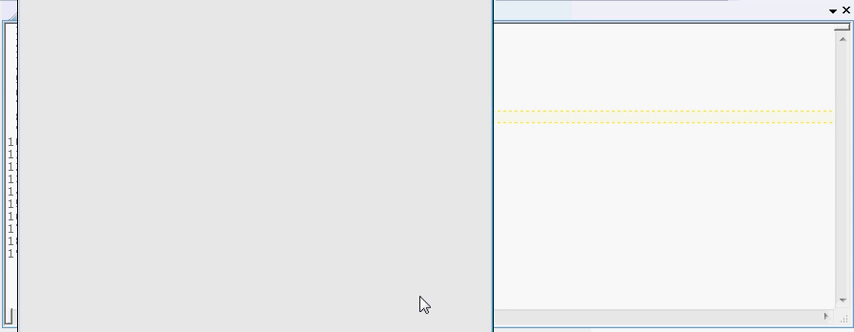
pyautogui.moveTo(380, 220)
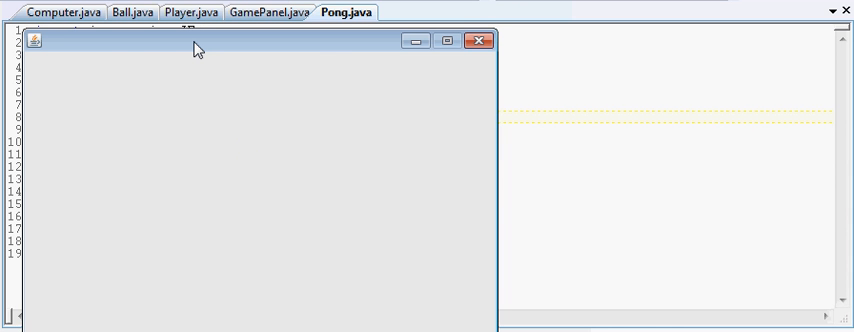
pyautogui.moveTo(72, 52)
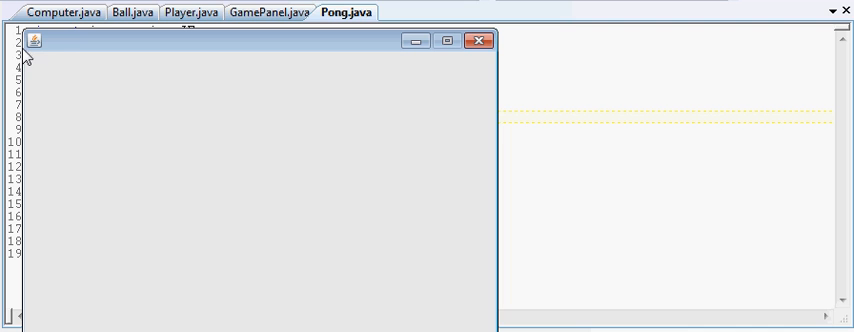
pyautogui.moveTo(266, 62)
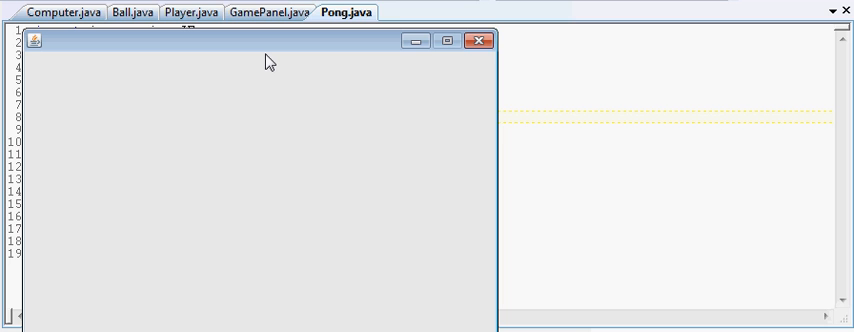
pyautogui.moveTo(264, 214)
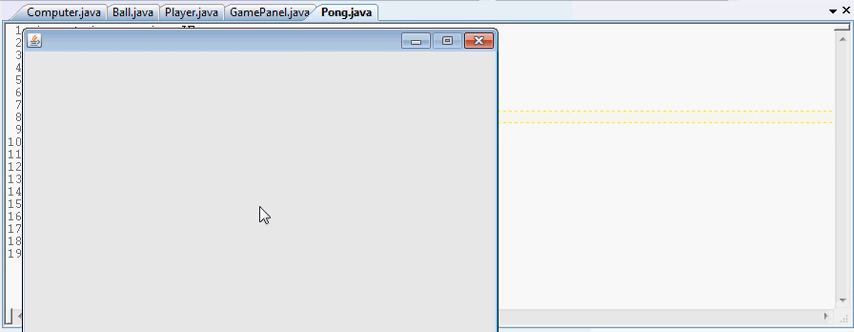
pyautogui.moveTo(268, 308)
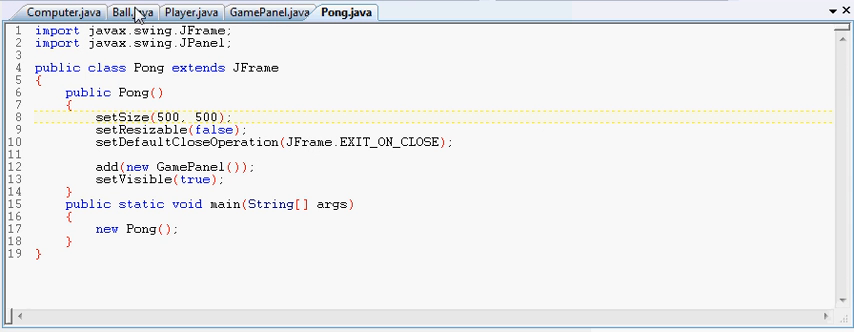
# Switch to the Ball.java file with its empty class body
pyautogui.click(120, 12)
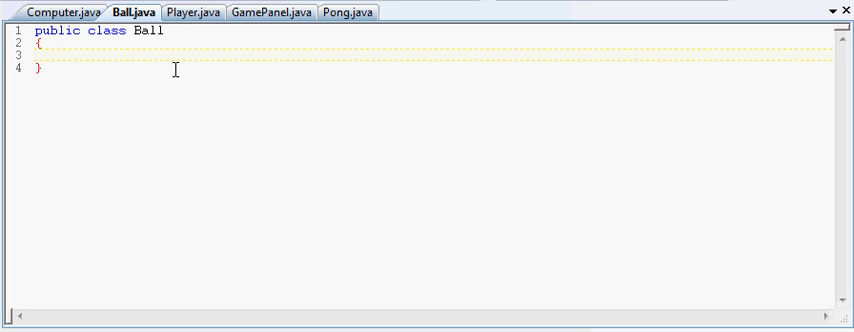
# Declare a 'private int x;' field in the Ball class
pyautogui.write('PR')
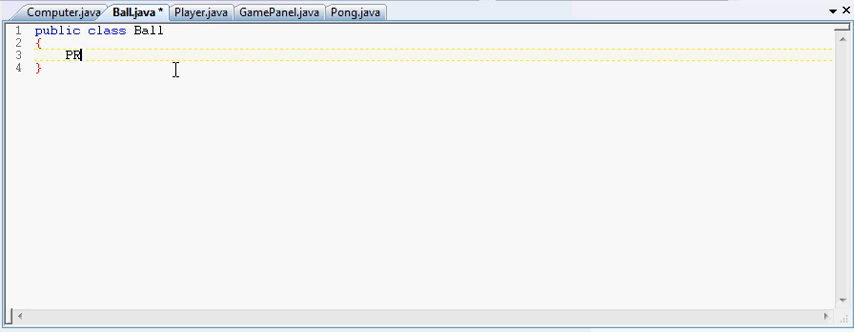
pyautogui.write('IV')
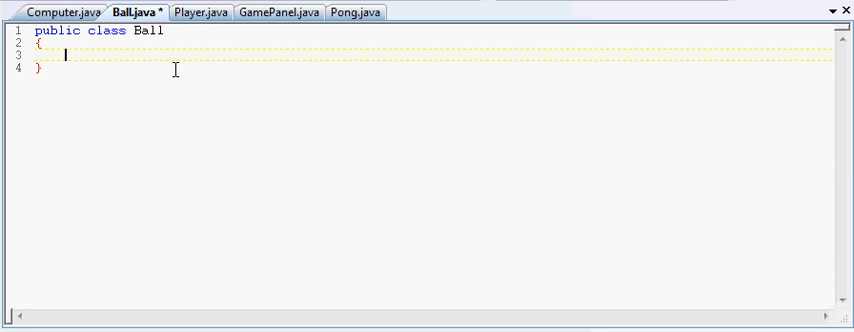
pyautogui.write('priva')
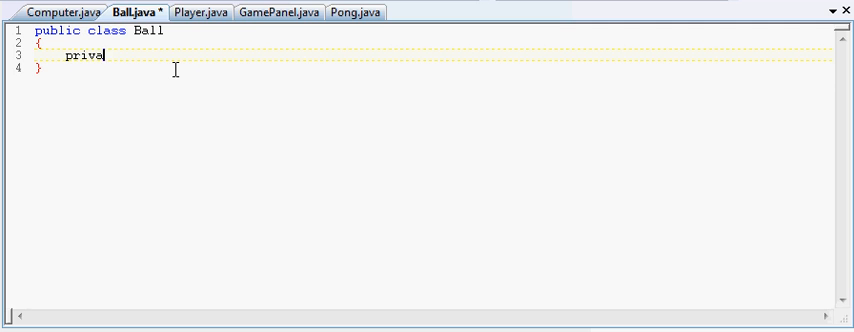
pyautogui.write('te i')
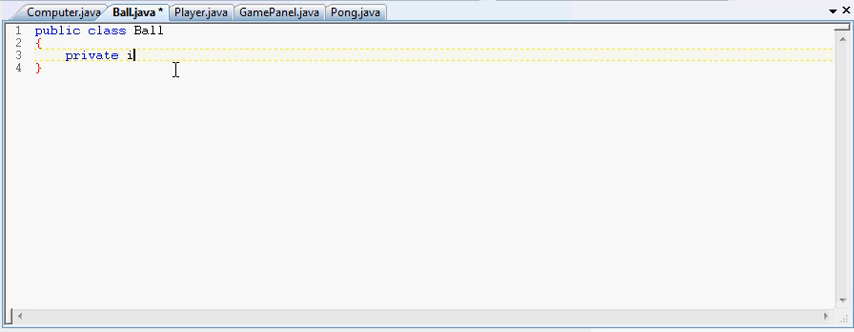
pyautogui.write('nt x,')
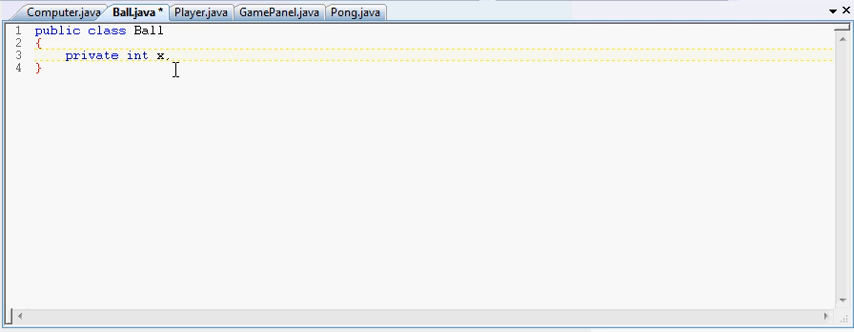
pyautogui.press('Backspace')
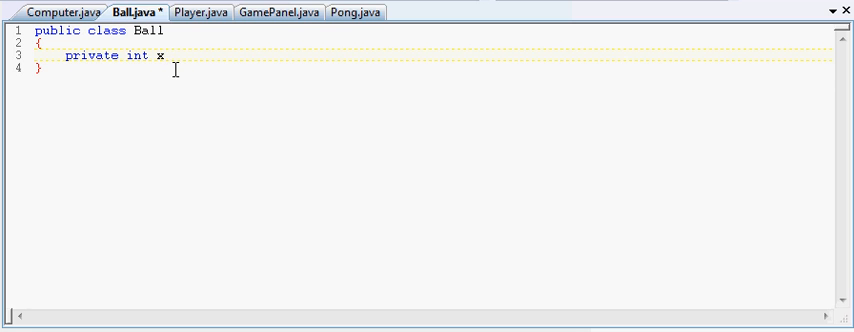
pyautogui.write(';')
pyautogui.write('private i')
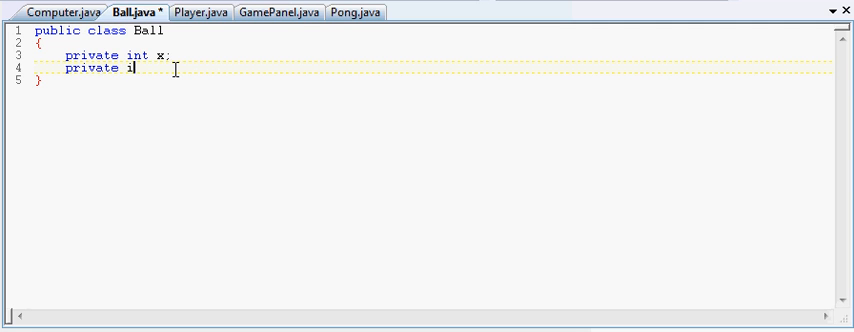
# Declare a 'private int y;' field below x
pyautogui.write('nt')
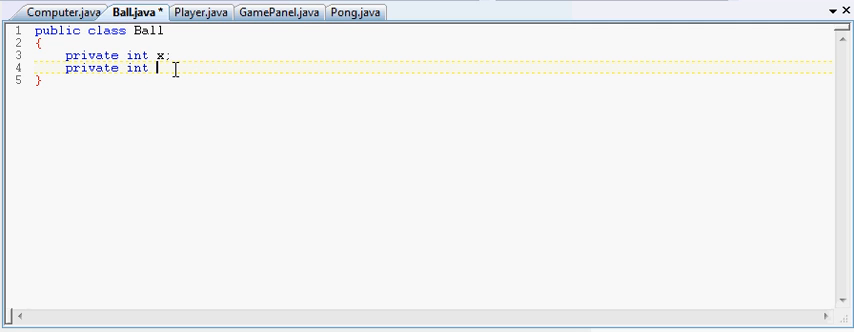
pyautogui.write('y')
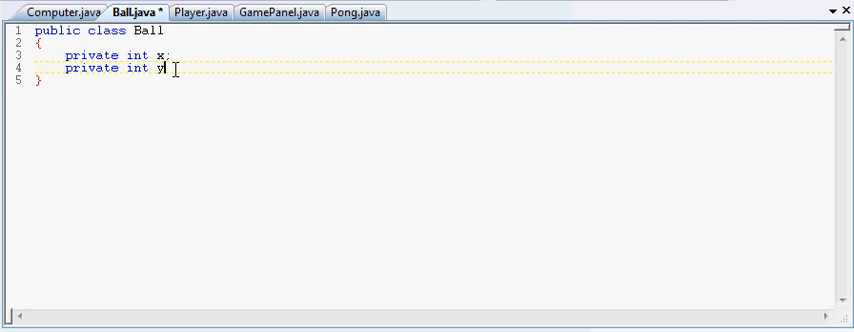
pyautogui.write(';')
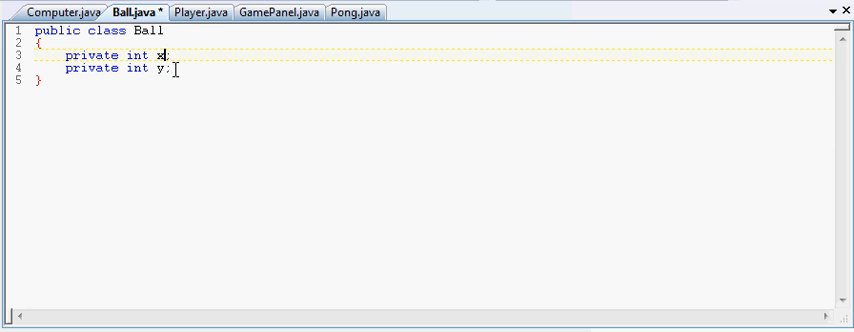
pyautogui.click(364, 12)
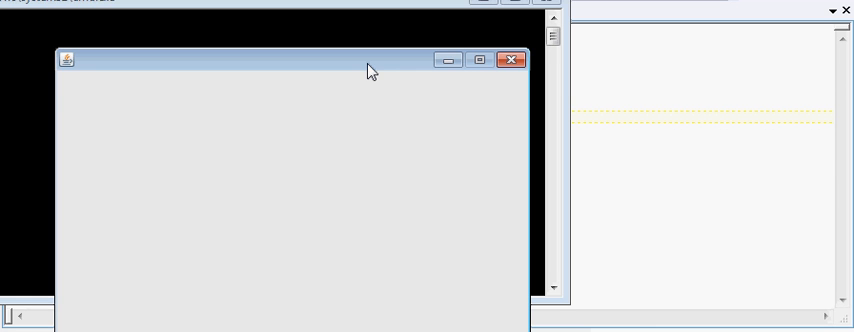
pyautogui.moveTo(274, 104)
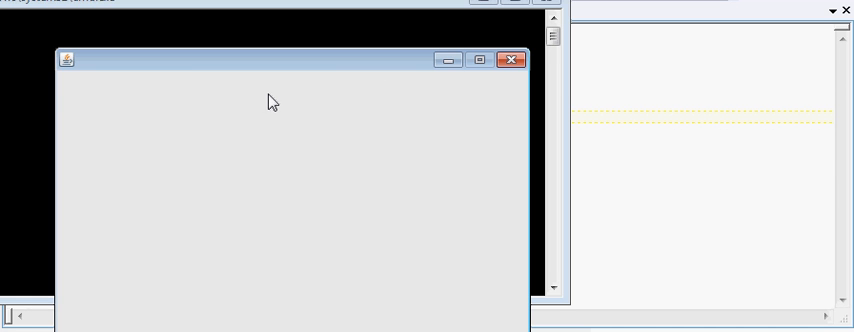
pyautogui.moveTo(184, 90)
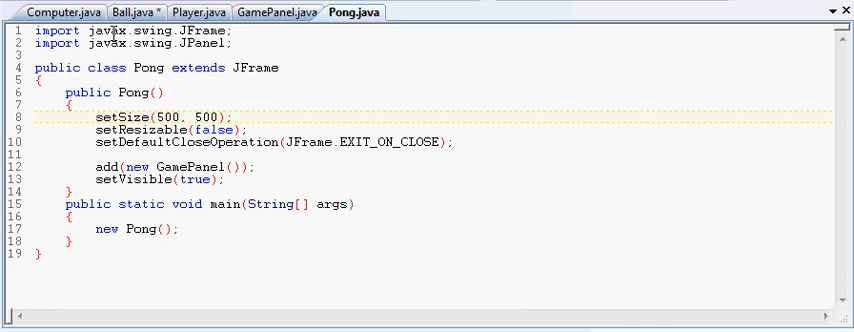
pyautogui.click(118, 12)
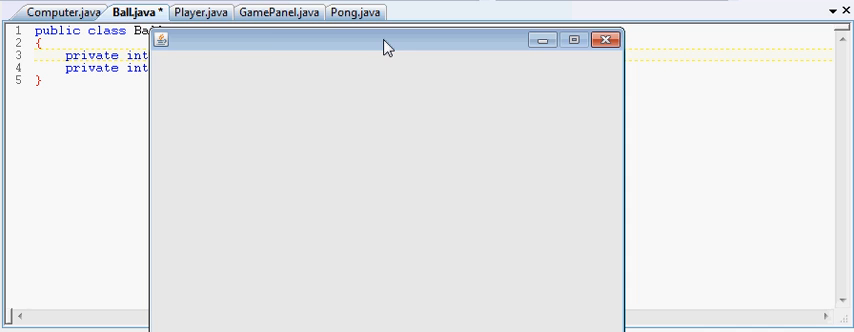
pyautogui.moveTo(364, 138)
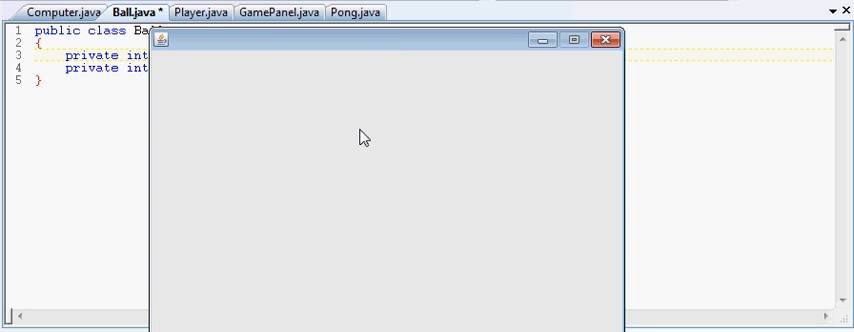
pyautogui.moveTo(310, 84)
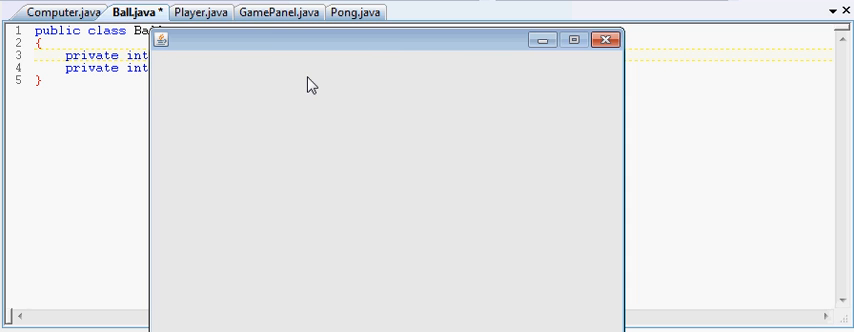
pyautogui.moveTo(208, 134)
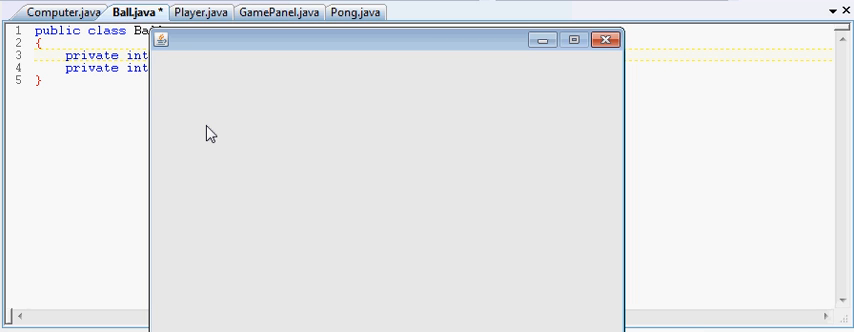
pyautogui.moveTo(226, 136)
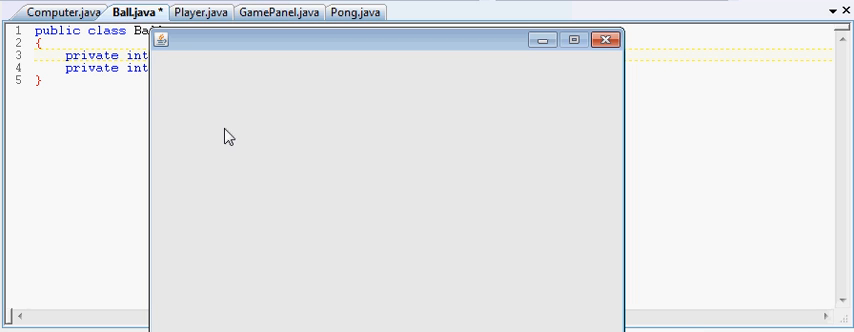
pyautogui.moveTo(248, 136)
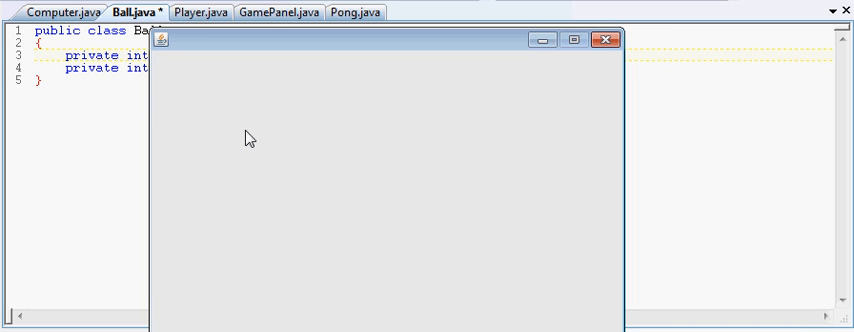
pyautogui.moveTo(596, 122)
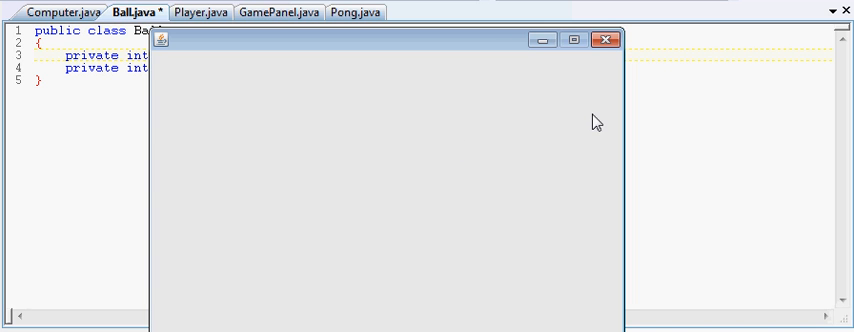
pyautogui.moveTo(588, 144)
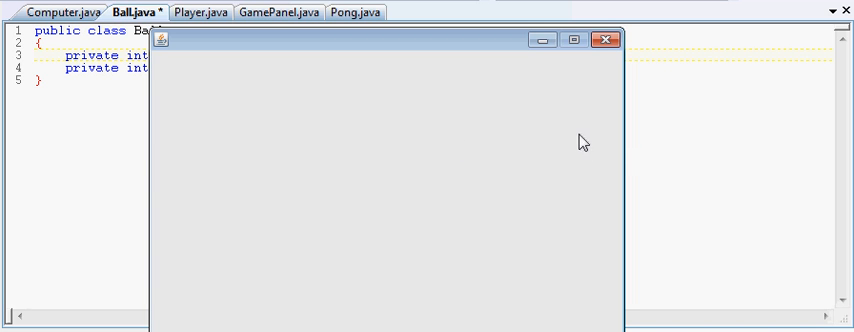
pyautogui.moveTo(216, 140)
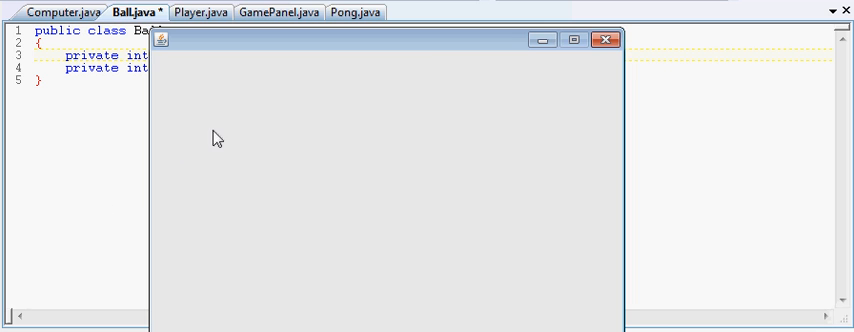
pyautogui.moveTo(428, 72)
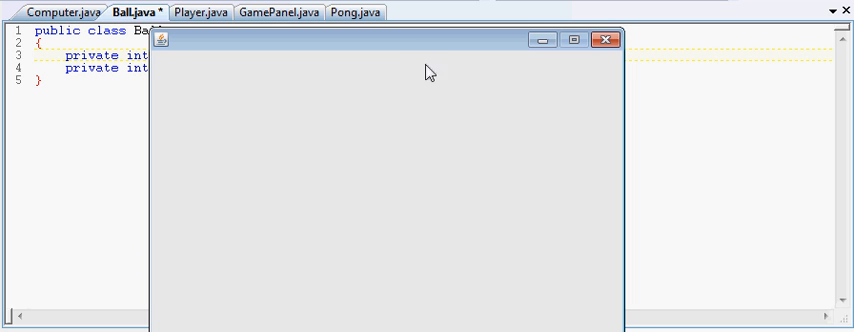
pyautogui.moveTo(380, 284)
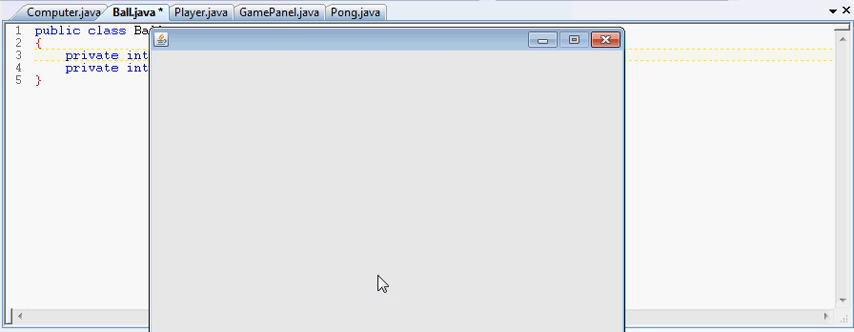
pyautogui.moveTo(278, 144)
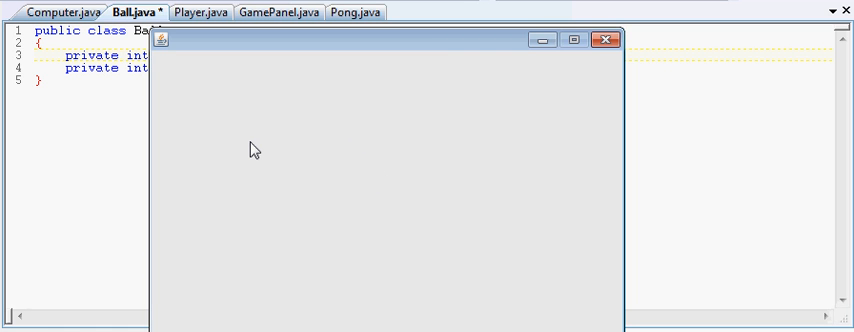
pyautogui.moveTo(272, 176)
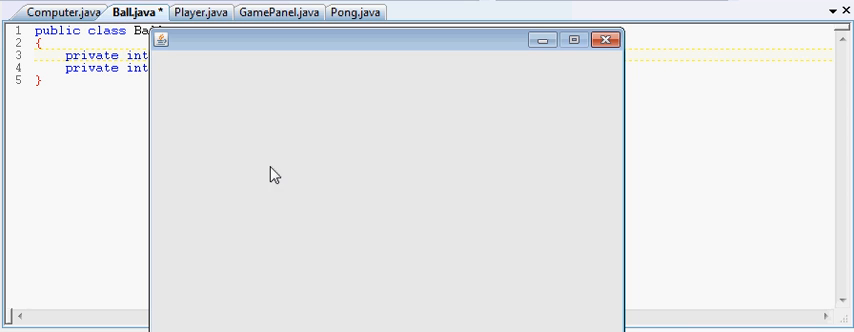
pyautogui.moveTo(604, 40)
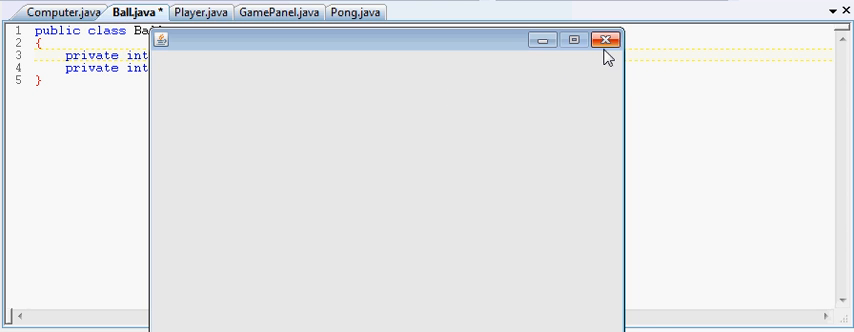
pyautogui.click(608, 40)
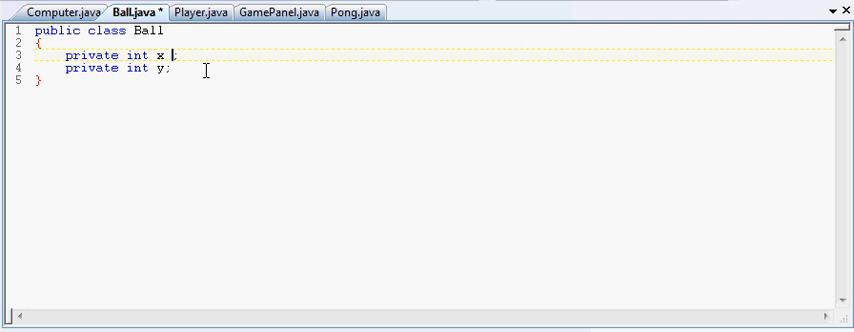
# Initialize Ball's x and y fields to 250 and run the program to test
pyautogui.write('= 2;')
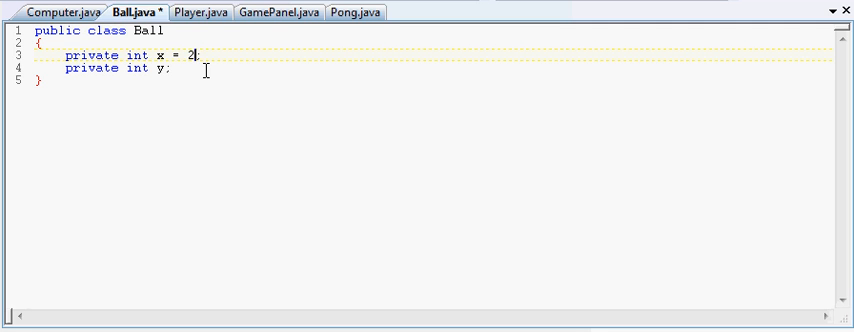
pyautogui.write('50')
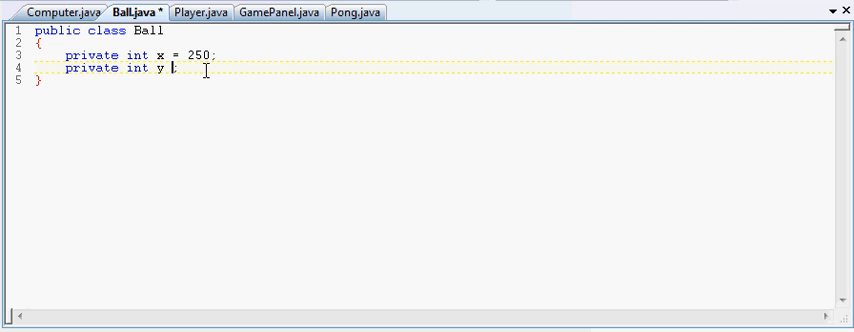
pyautogui.write('= 2')
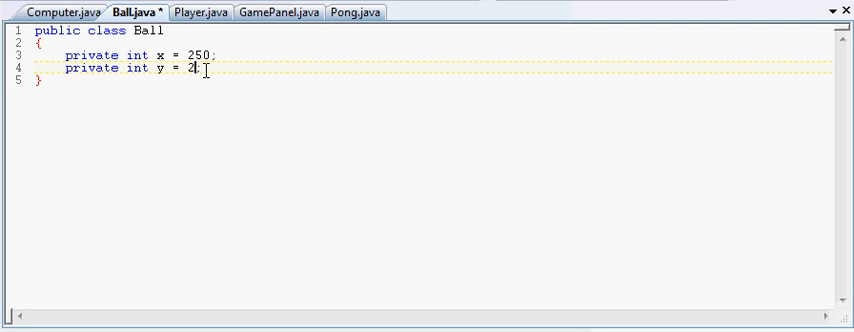
pyautogui.write('0')
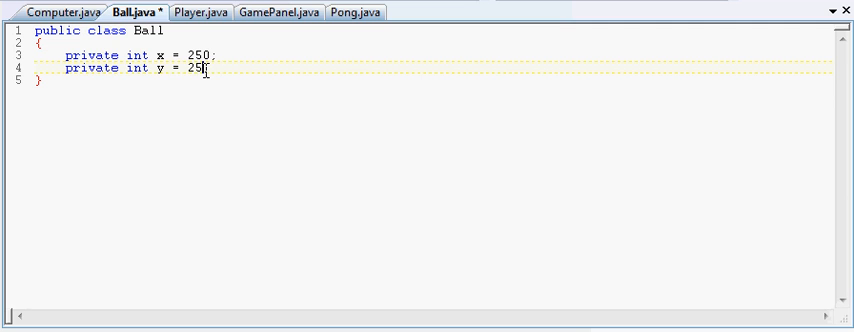
pyautogui.write('0;')
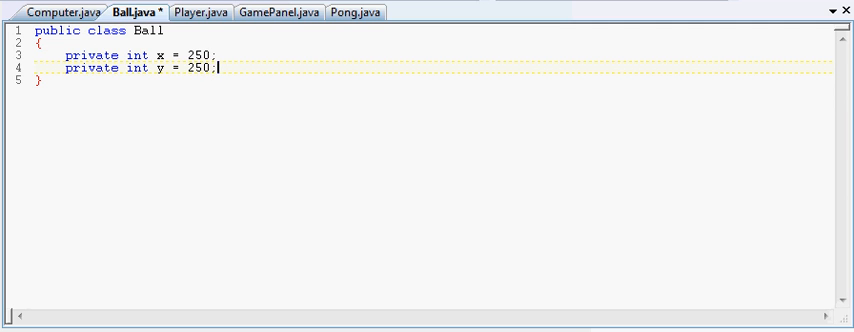
pyautogui.click(356, 12)
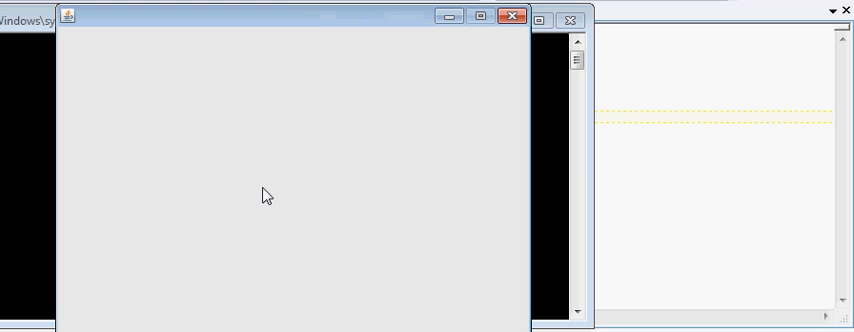
pyautogui.moveTo(64, 120)
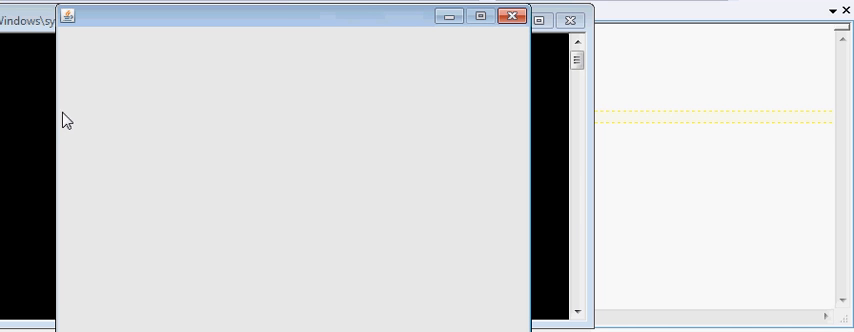
pyautogui.moveTo(166, 72)
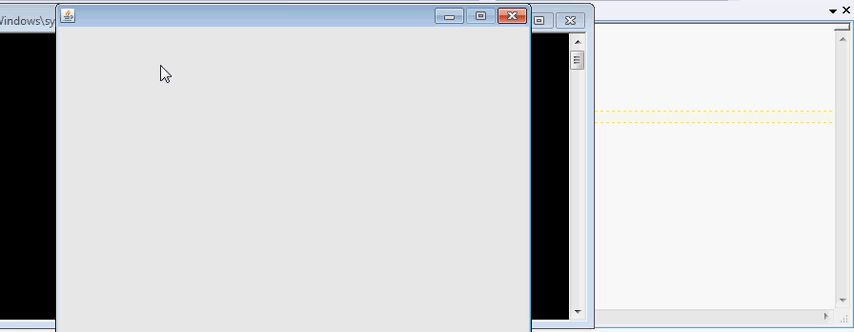
pyautogui.moveTo(208, 210)
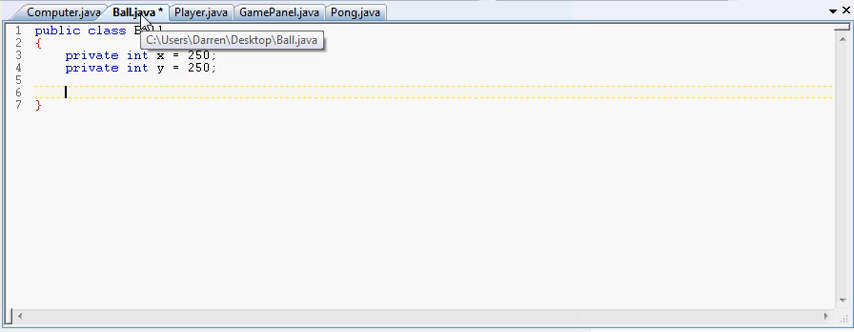
# Declare a 'private int xVelocity;' field below y
pyautogui.write('pr')
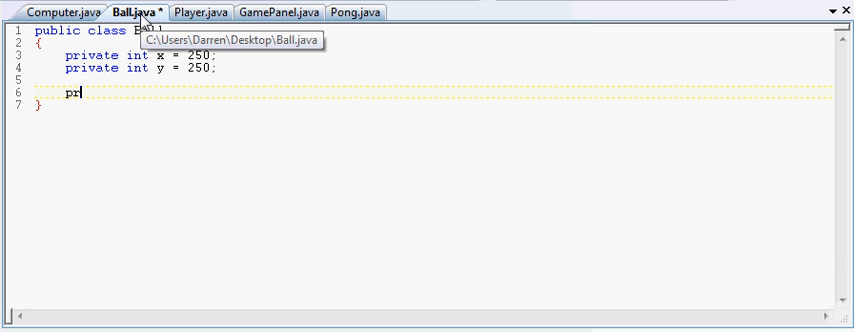
pyautogui.write('iva')
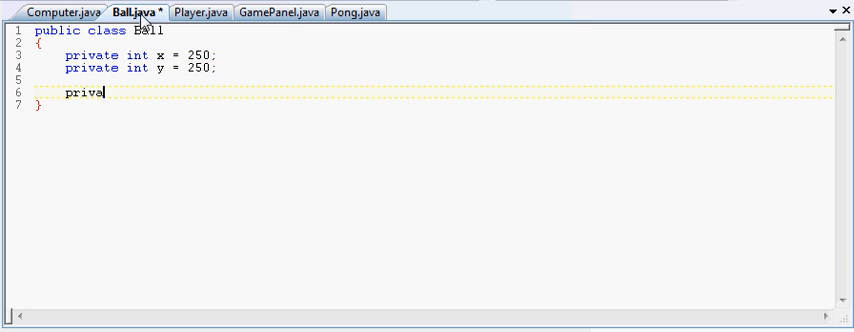
pyautogui.write('te')
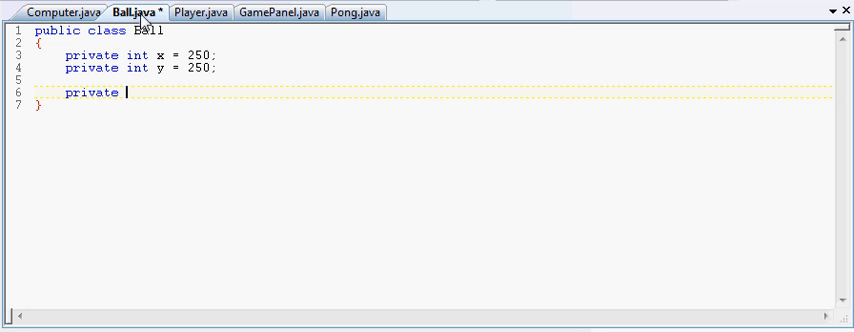
pyautogui.write('int')
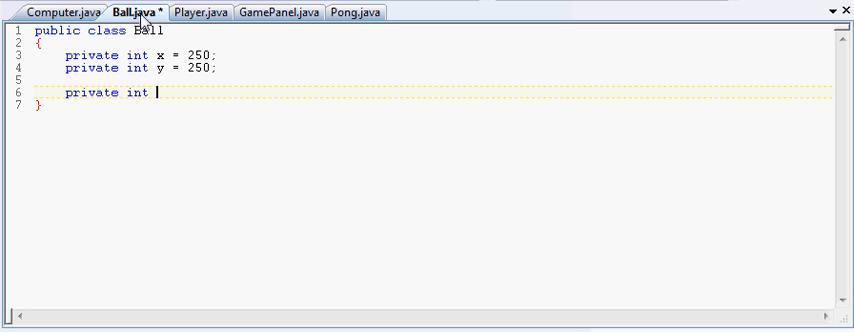
pyautogui.write('x')
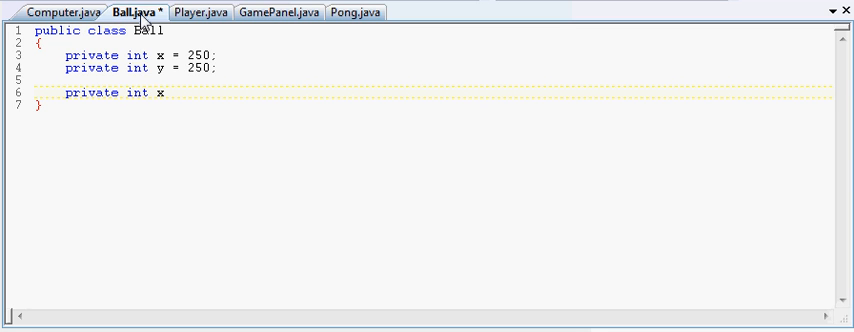
pyautogui.write('Ve')
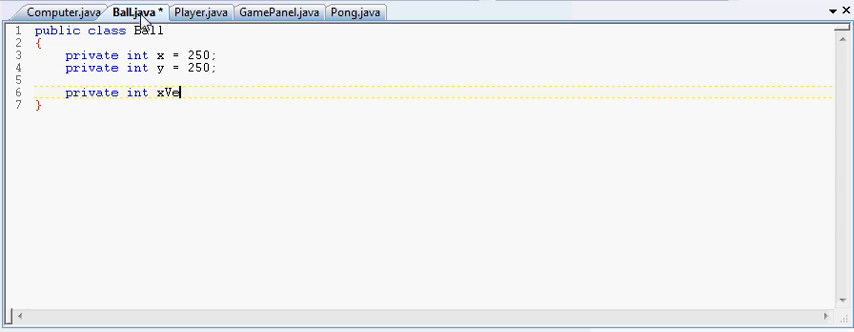
pyautogui.write('locit')
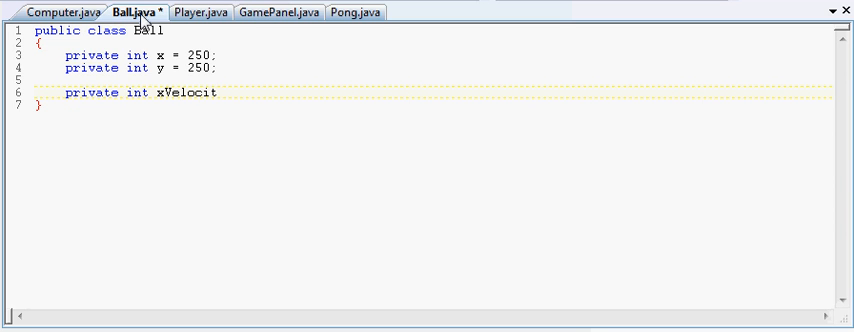
pyautogui.write('y')
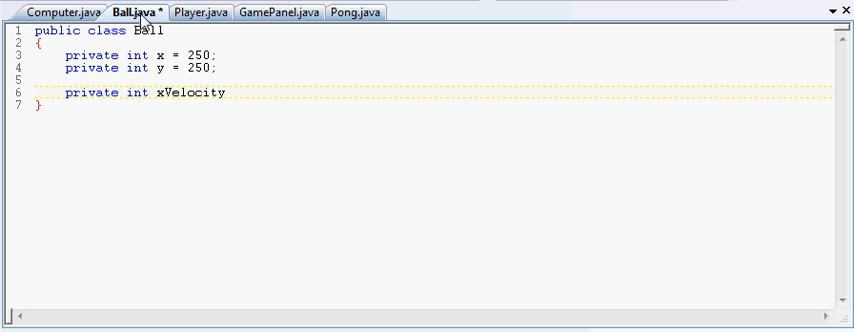
pyautogui.write(';')
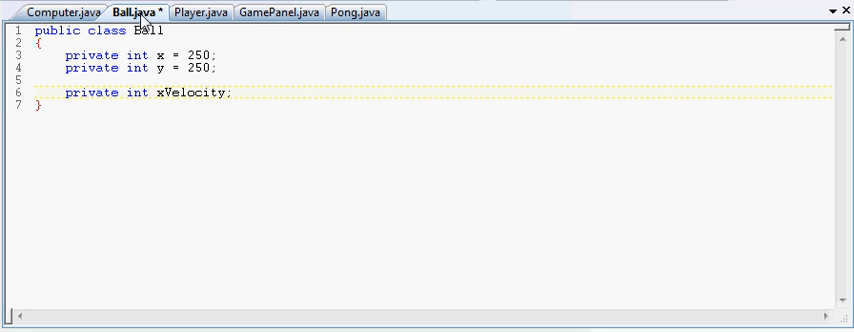
# Declare a 'private int yVelocity;' field below xVelocity
pyautogui.write('priva')
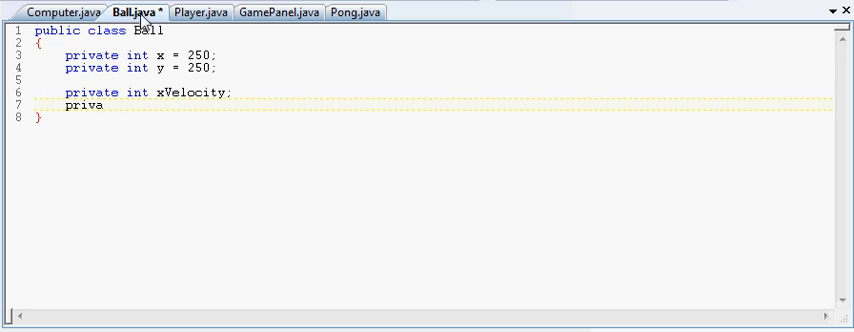
pyautogui.write('te i')
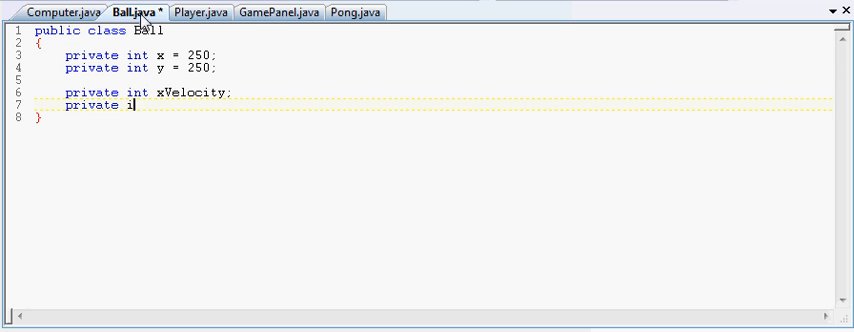
pyautogui.write('nt')
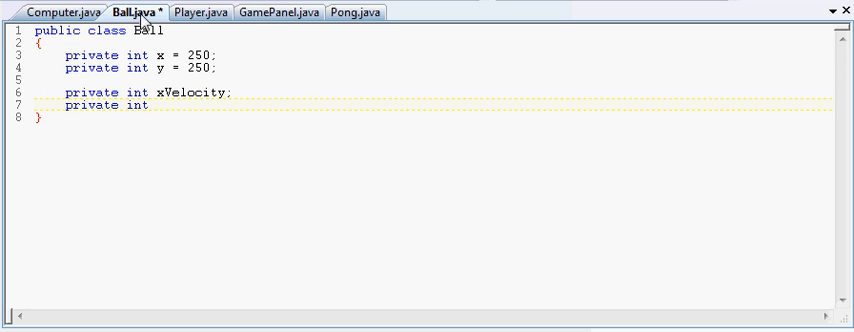
pyautogui.write('y')
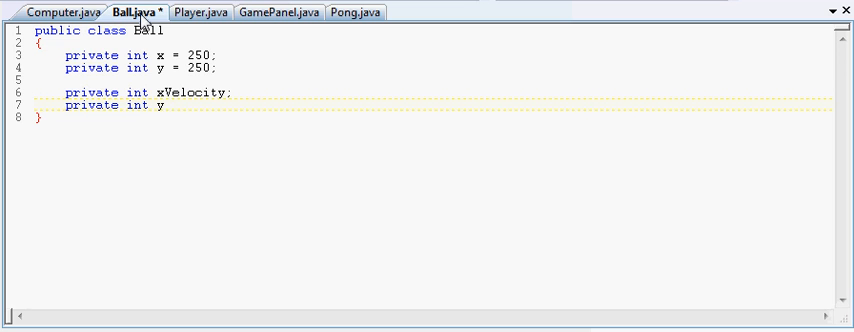
pyautogui.write('V')
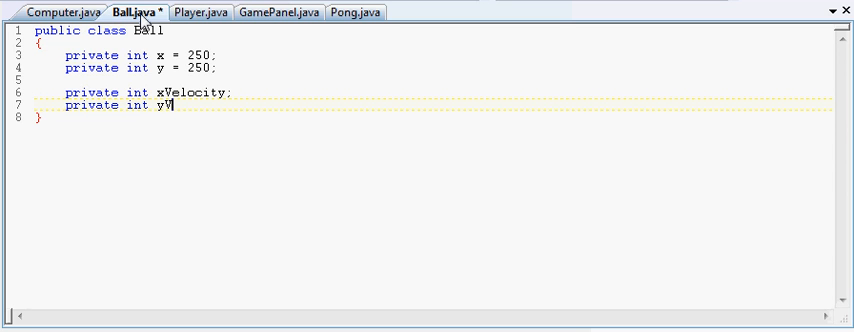
pyautogui.write('eloc')
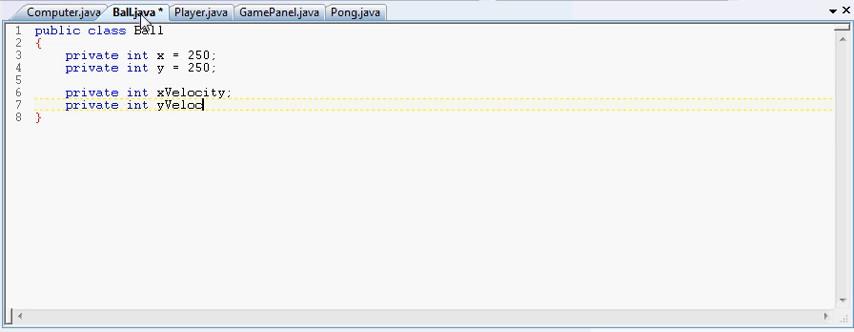
pyautogui.write('ity')
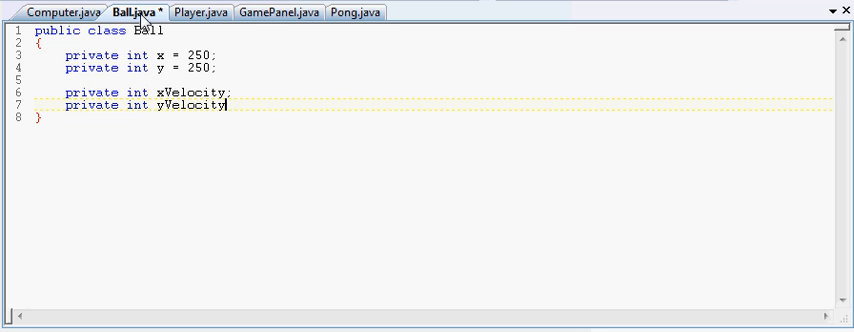
pyautogui.write(';')
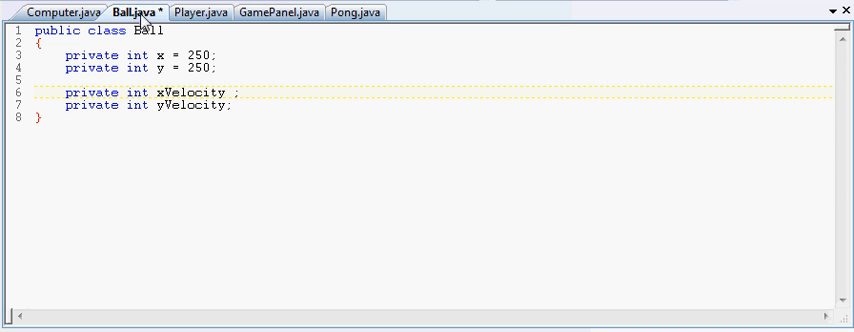
# Initialize xVelocity to -10 and run the program
pyautogui.write('=')
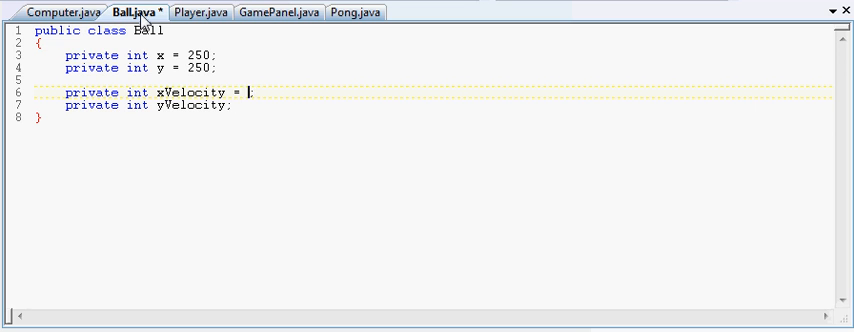
pyautogui.write('-10')
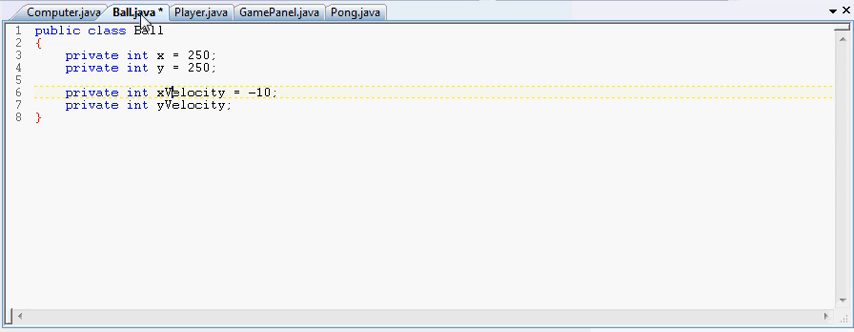
pyautogui.click(250, 100)
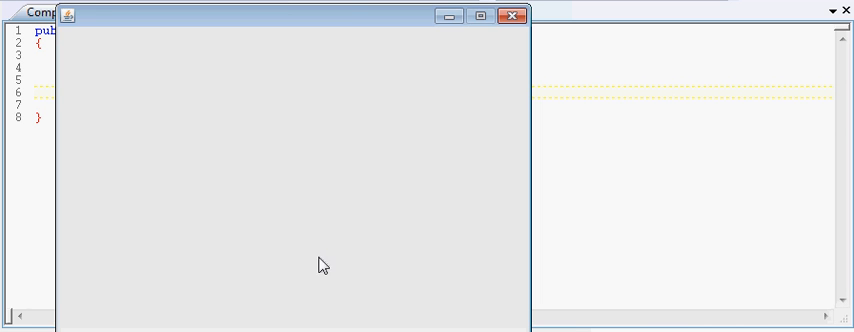
pyautogui.moveTo(348, 12)
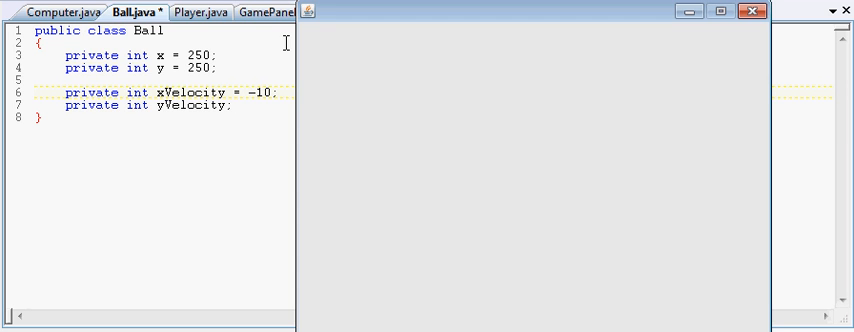
pyautogui.moveTo(588, 108)
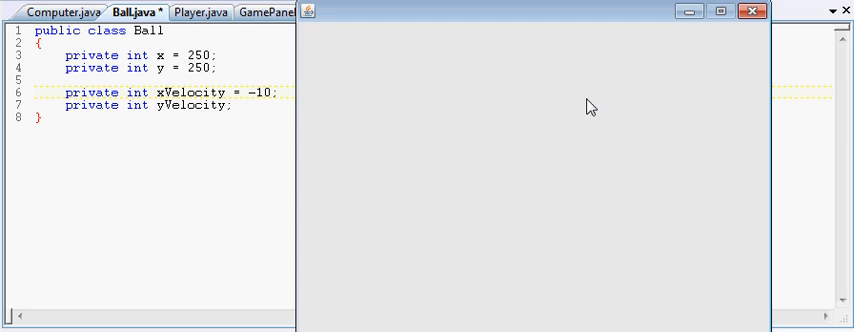
pyautogui.moveTo(620, 172)
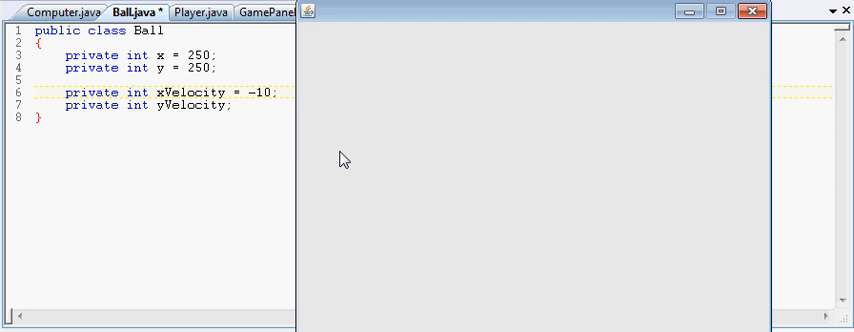
pyautogui.moveTo(418, 200)
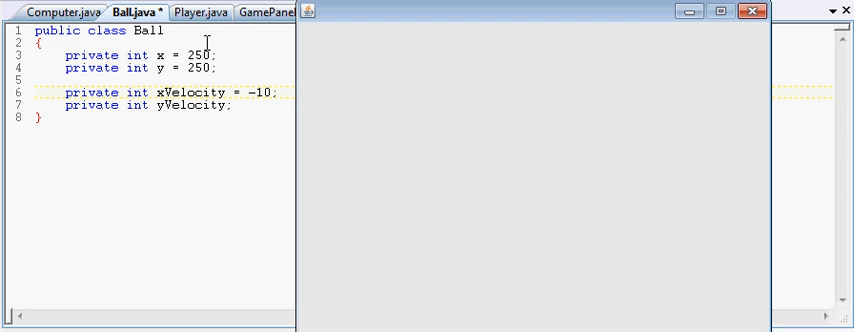
pyautogui.moveTo(478, 148)
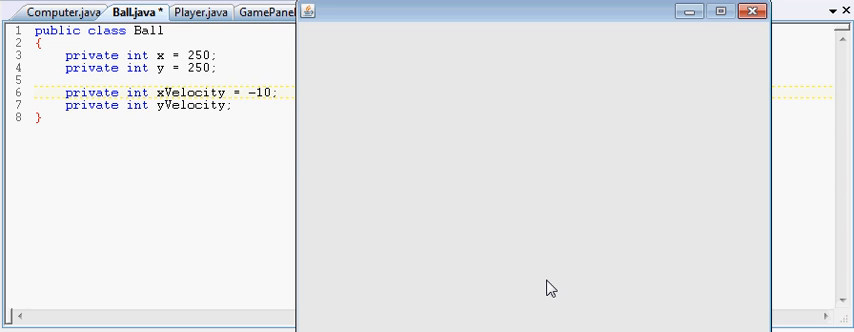
pyautogui.moveTo(308, 152)
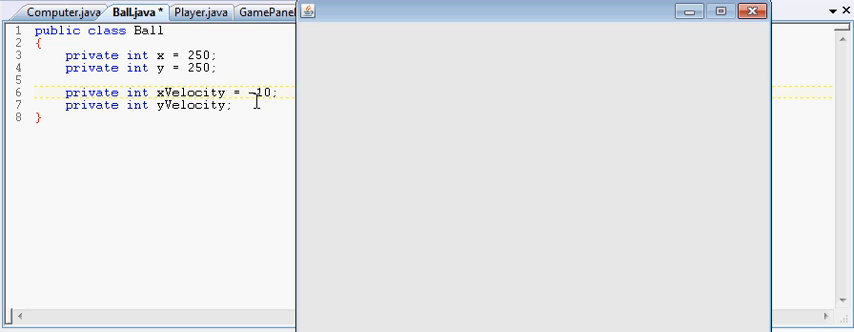
pyautogui.moveTo(546, 284)
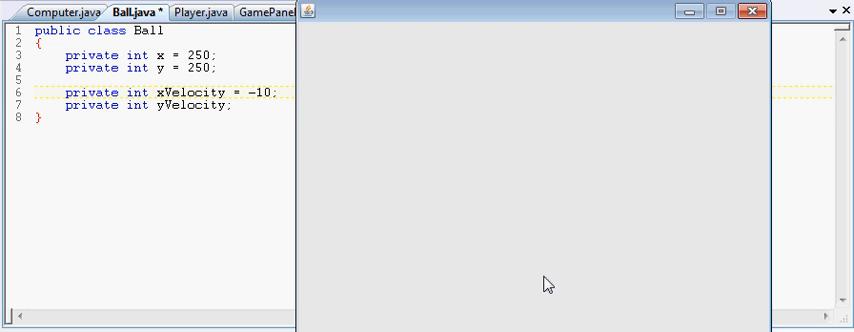
pyautogui.moveTo(540, 282)
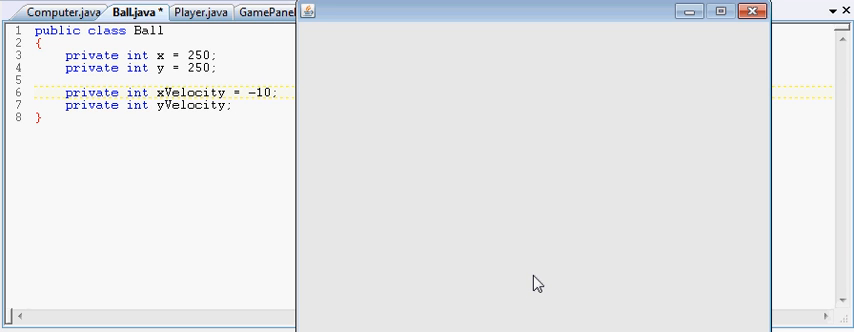
pyautogui.moveTo(520, 280)
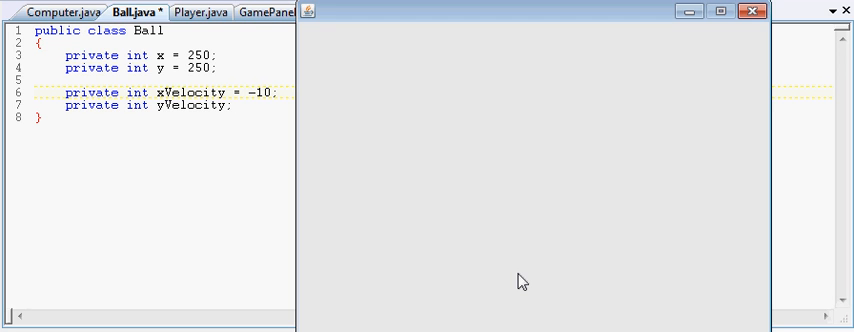
pyautogui.moveTo(714, 36)
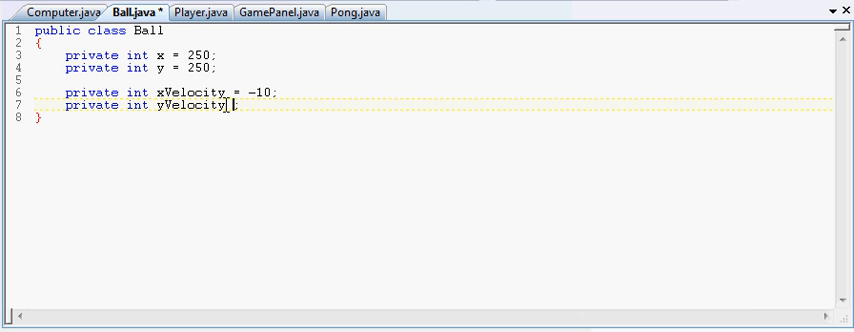
# Initialize yVelocity to -10, leaving a run of extra semicolons after it
pyautogui.write('=')
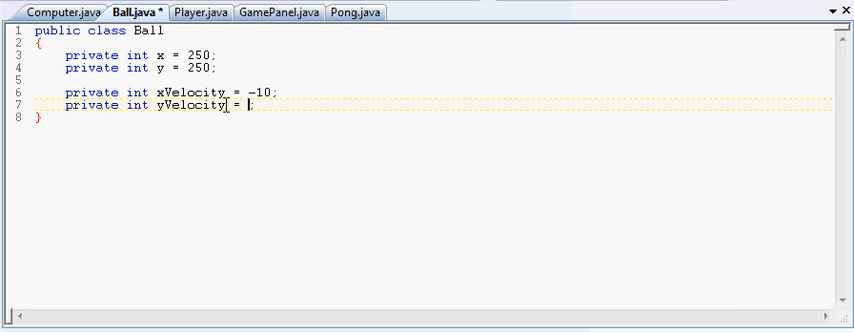
pyautogui.write('-')
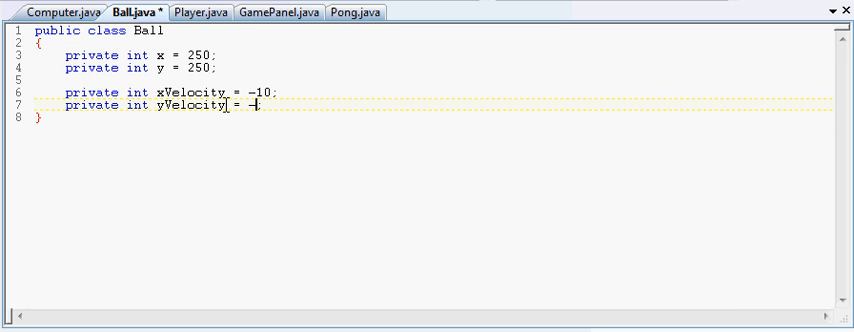
pyautogui.write('10;')
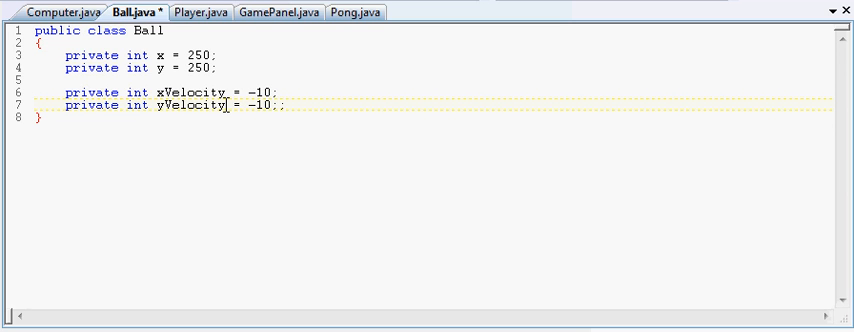
pyautogui.press('Backspace')
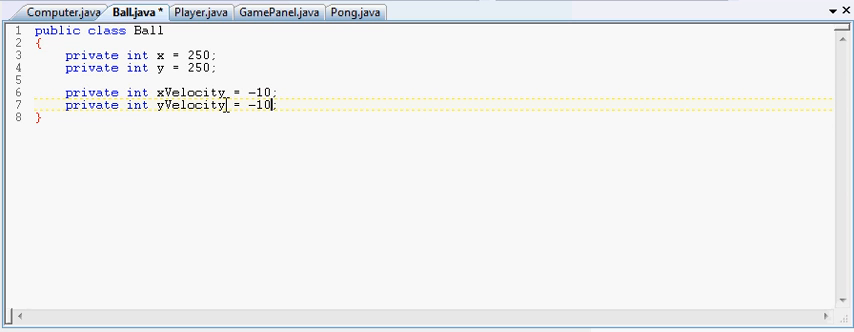
pyautogui.write(';;;;;;;;;;;')
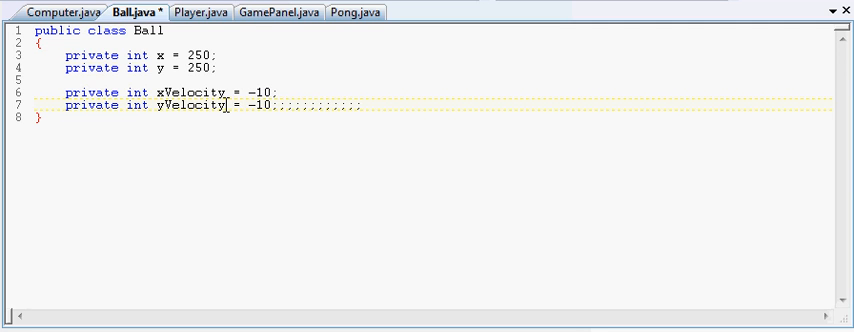